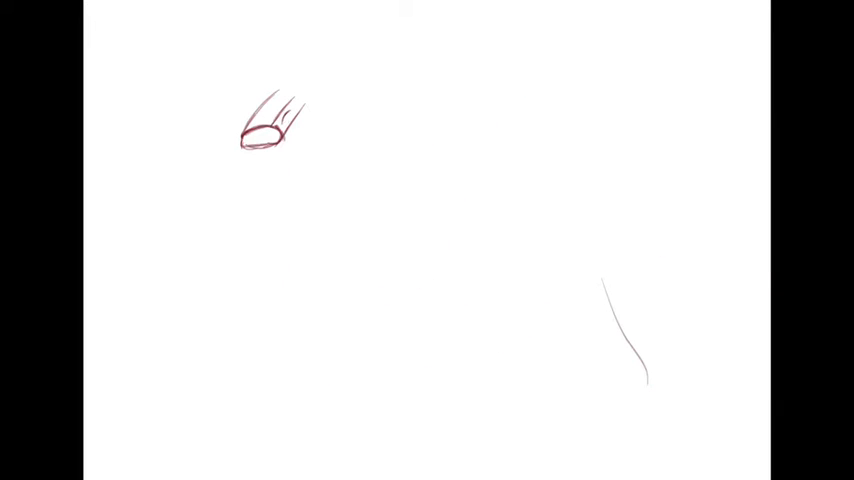
- Sketch a small red rounded shape beneath the eye with the pencil brush
{"action": "left_click_drag", "start_coordinate": [265, 130], "coordinate": [265, 170]}
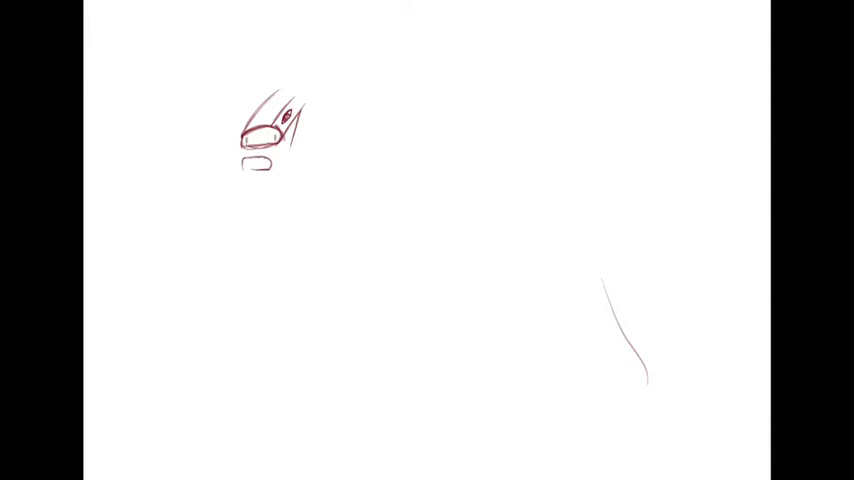